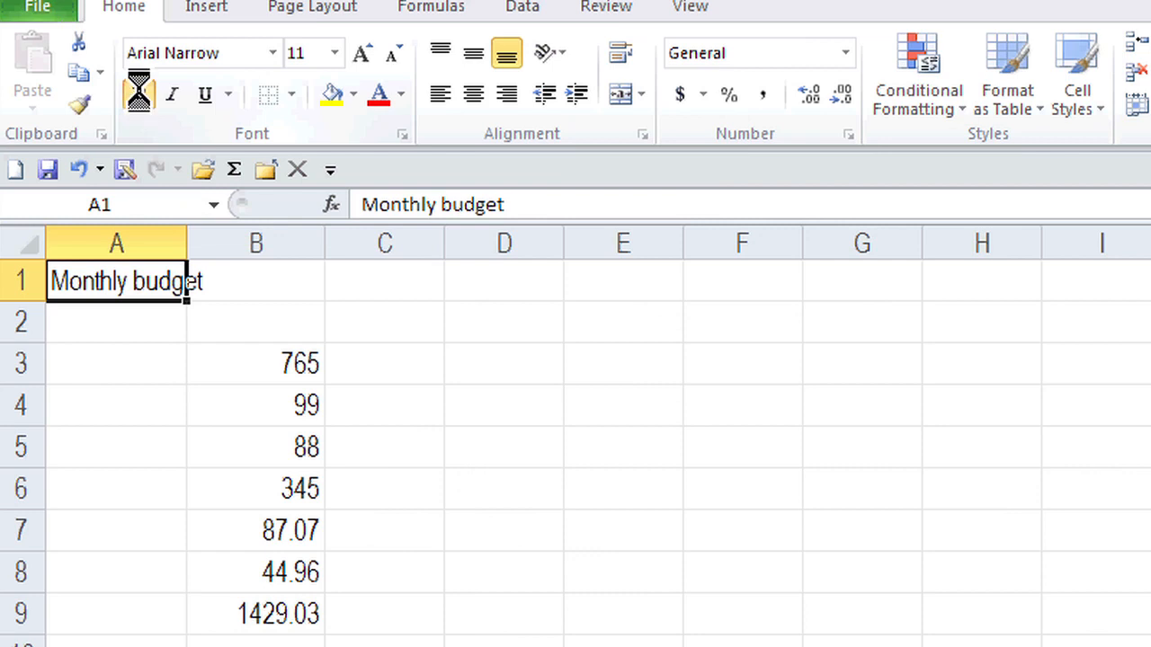
# - Make the Monthly budget title in A1 bold and underlined
pyautogui.click(205, 93)
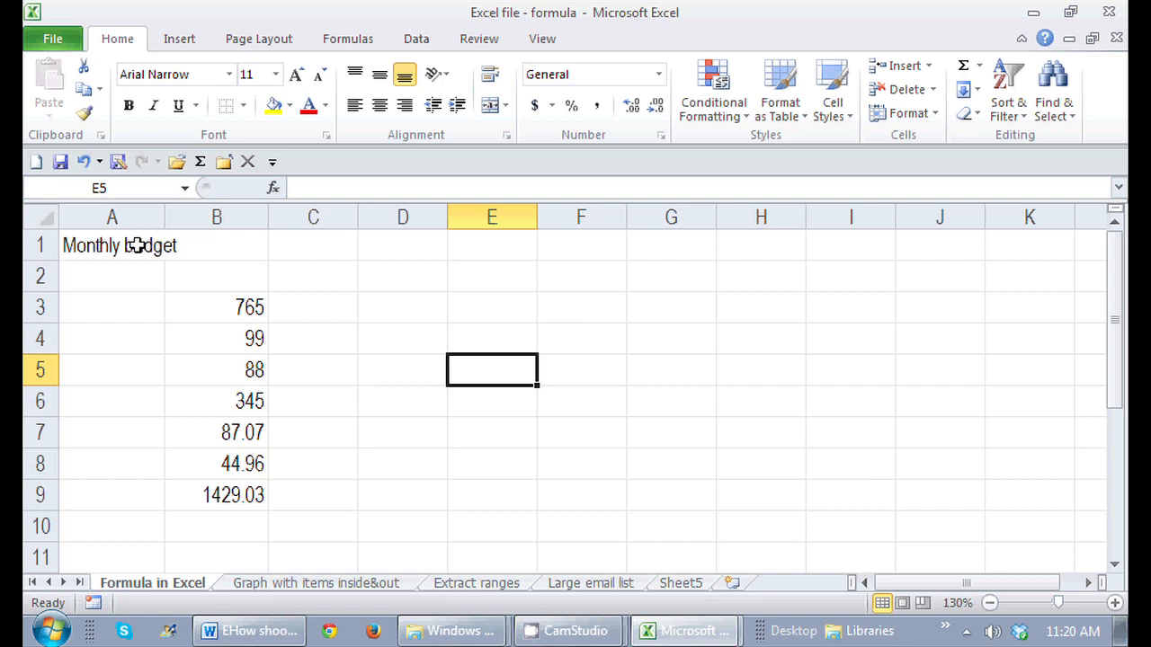
pyautogui.click(111, 245)
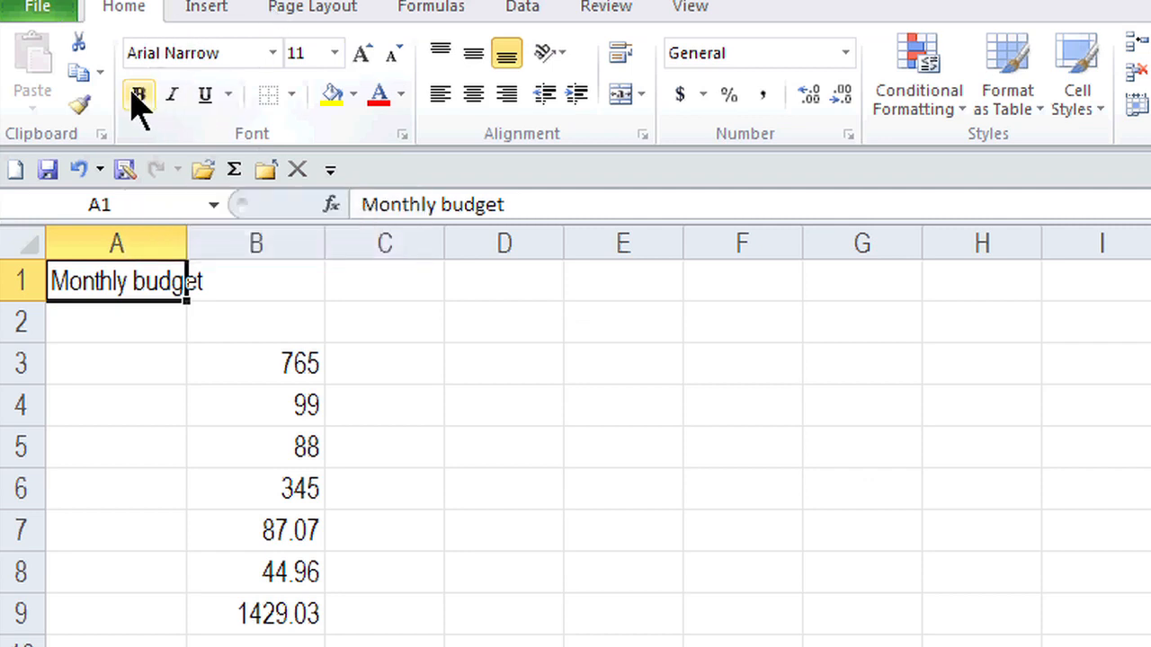
pyautogui.click(139, 93)
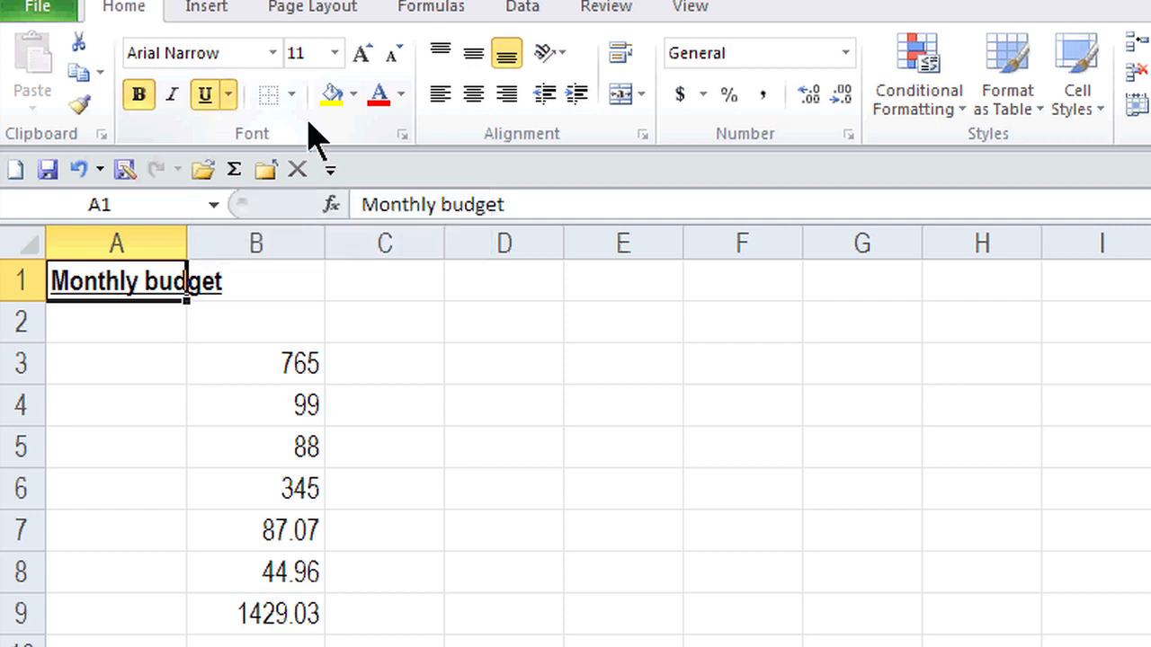
pyautogui.click(361, 53)
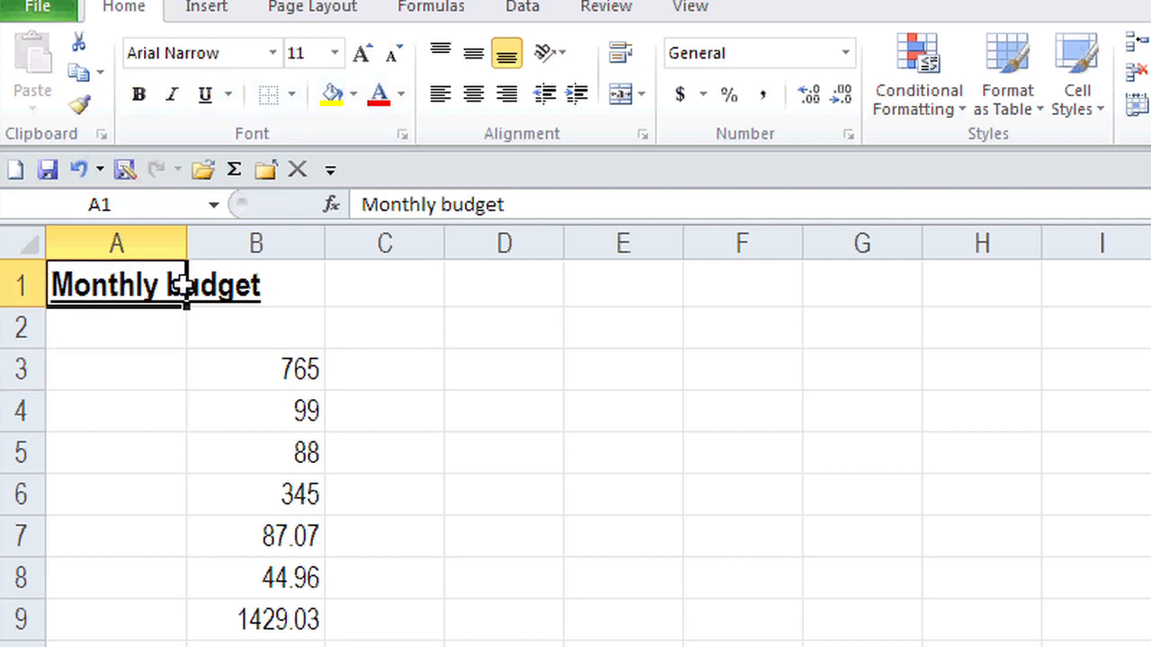
# - Merge and centre the title across A1:D1
pyautogui.moveTo(115, 284); pyautogui.dragTo(385, 284)
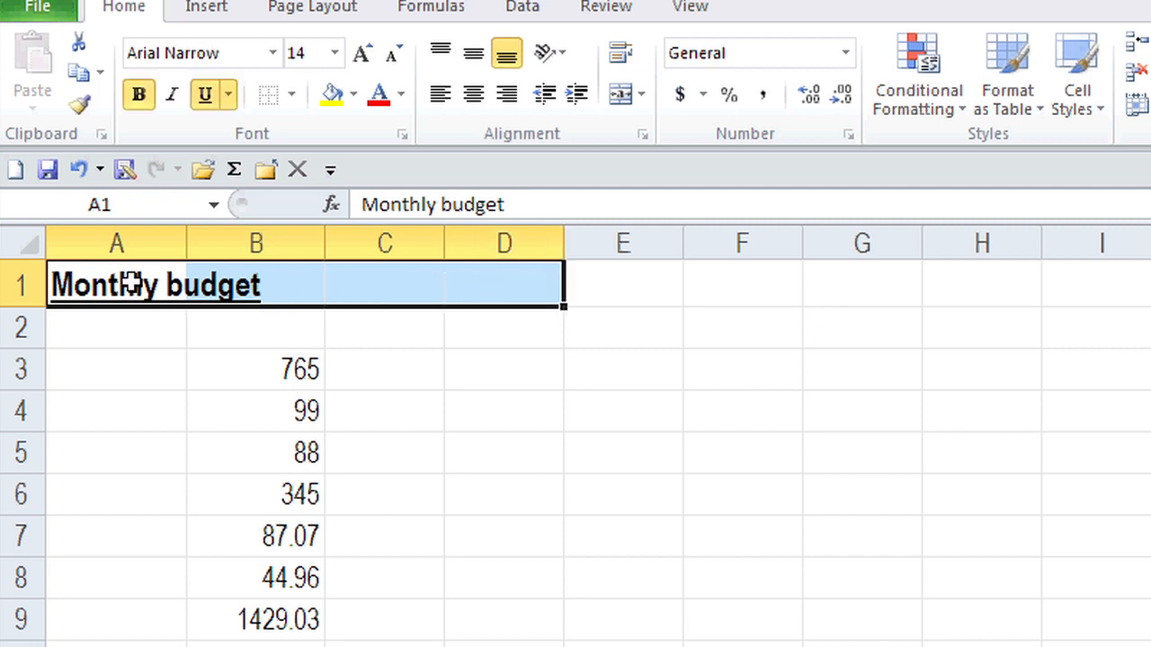
pyautogui.moveTo(579, 191)
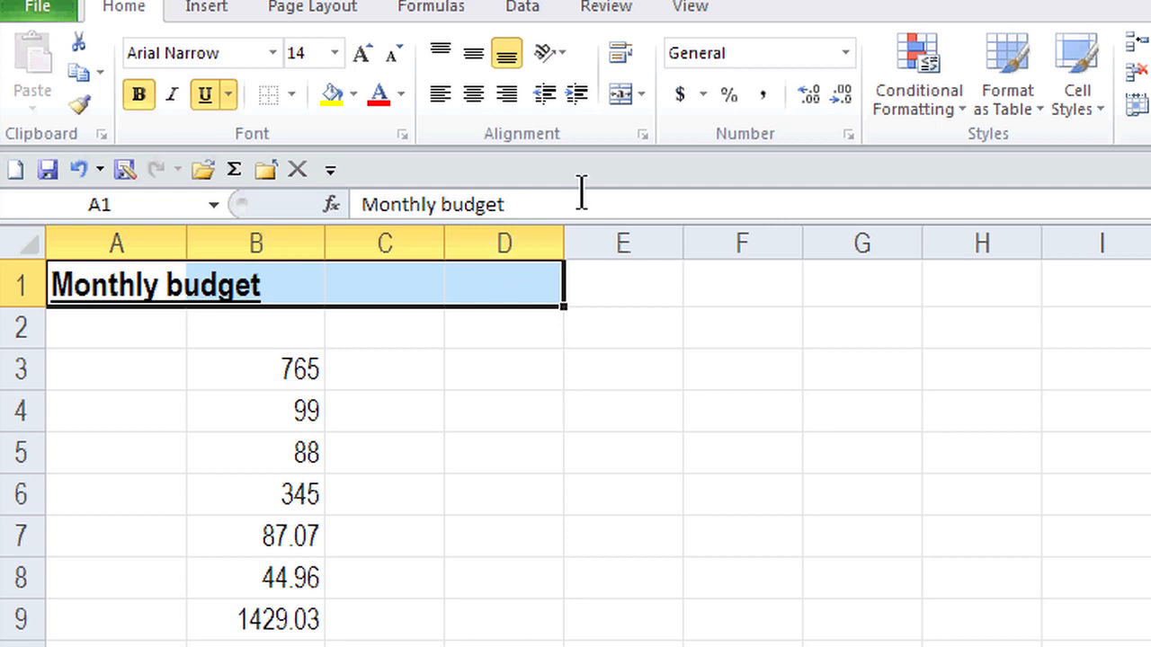
pyautogui.moveTo(620, 93)
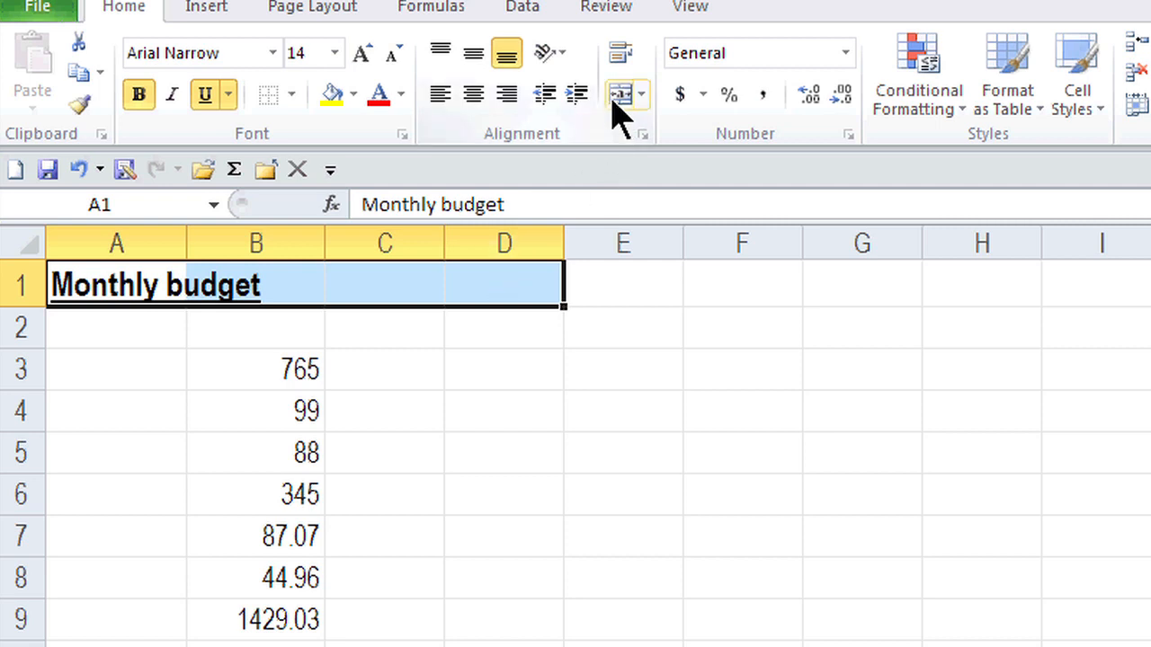
pyautogui.moveTo(625, 94)
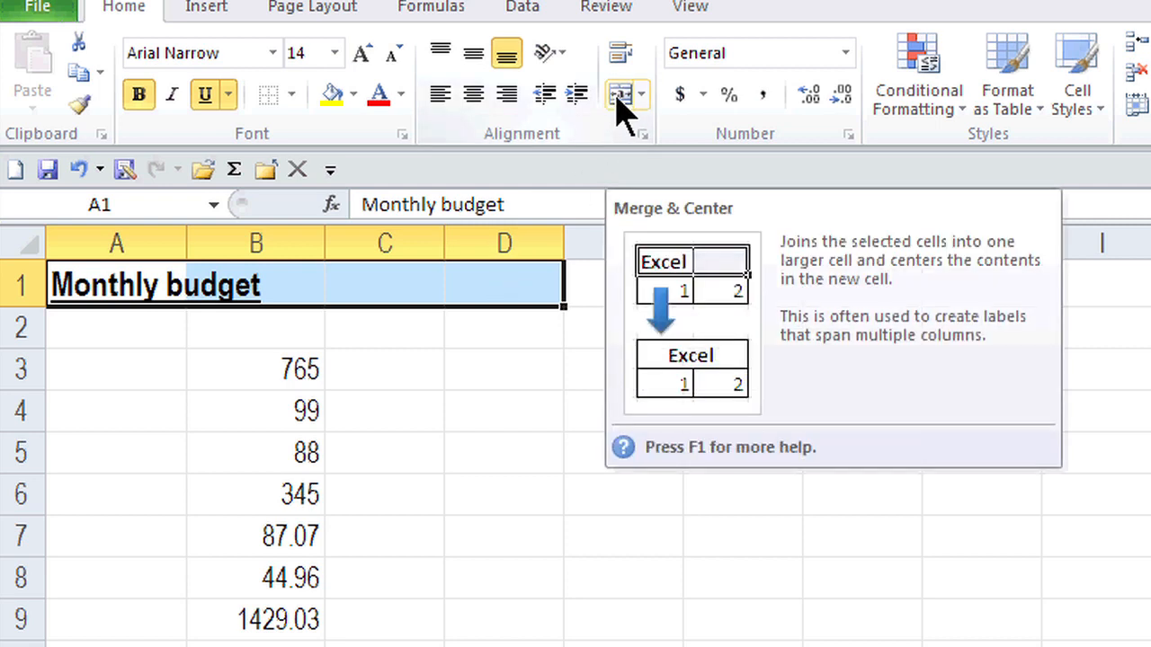
pyautogui.click(618, 93)
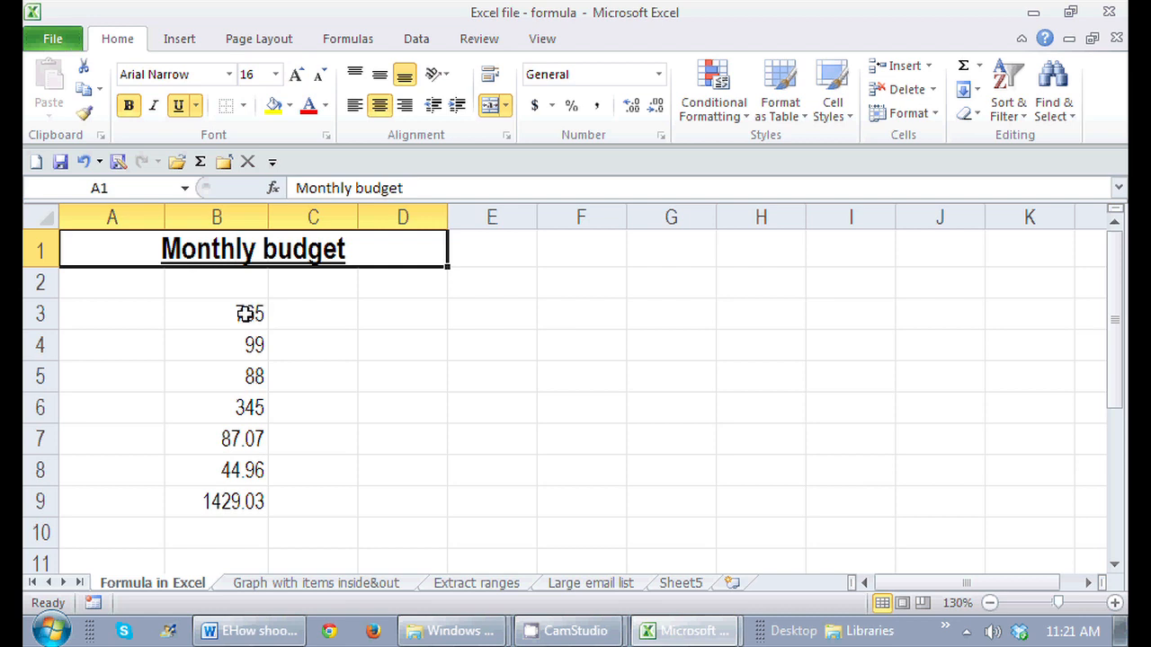
# - Check the SUM total in B9, then select the amounts B3:B9 for formatting
pyautogui.moveTo(249, 312); pyautogui.dragTo(248, 439)
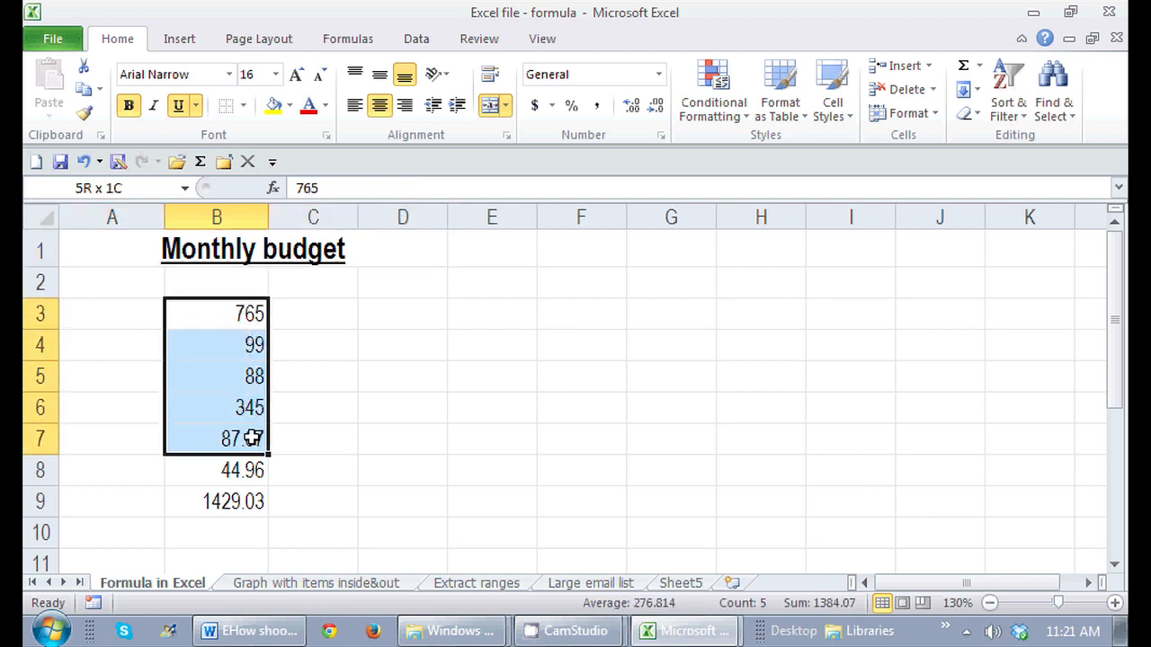
pyautogui.click(215, 500)
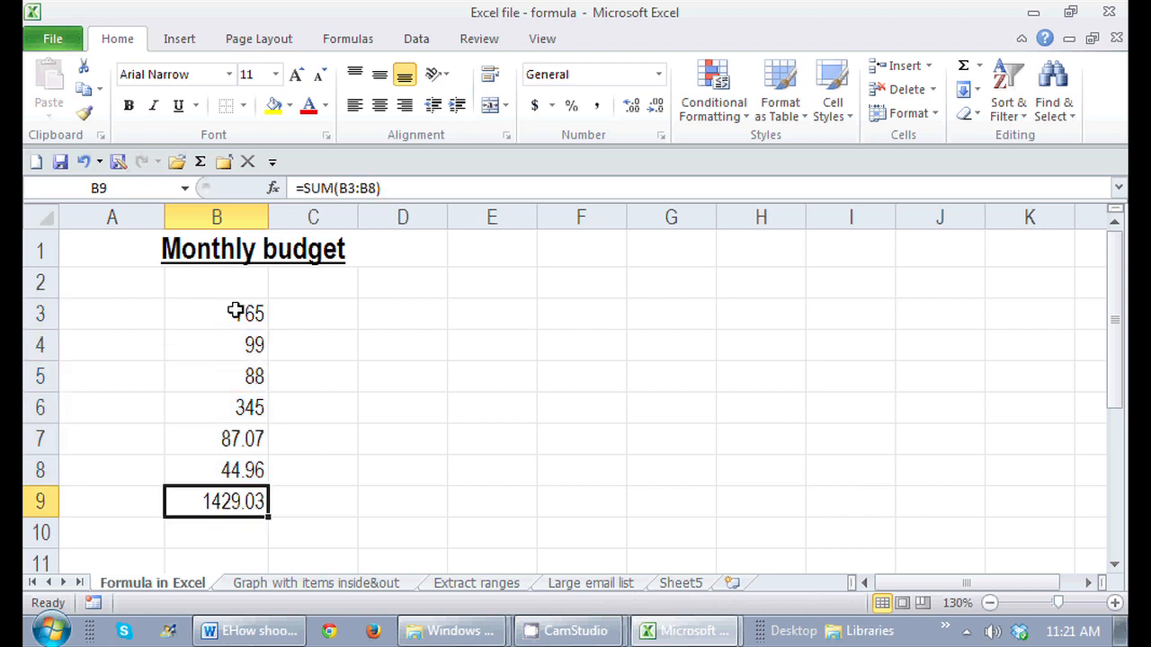
pyautogui.moveTo(216, 313); pyautogui.dragTo(216, 376)
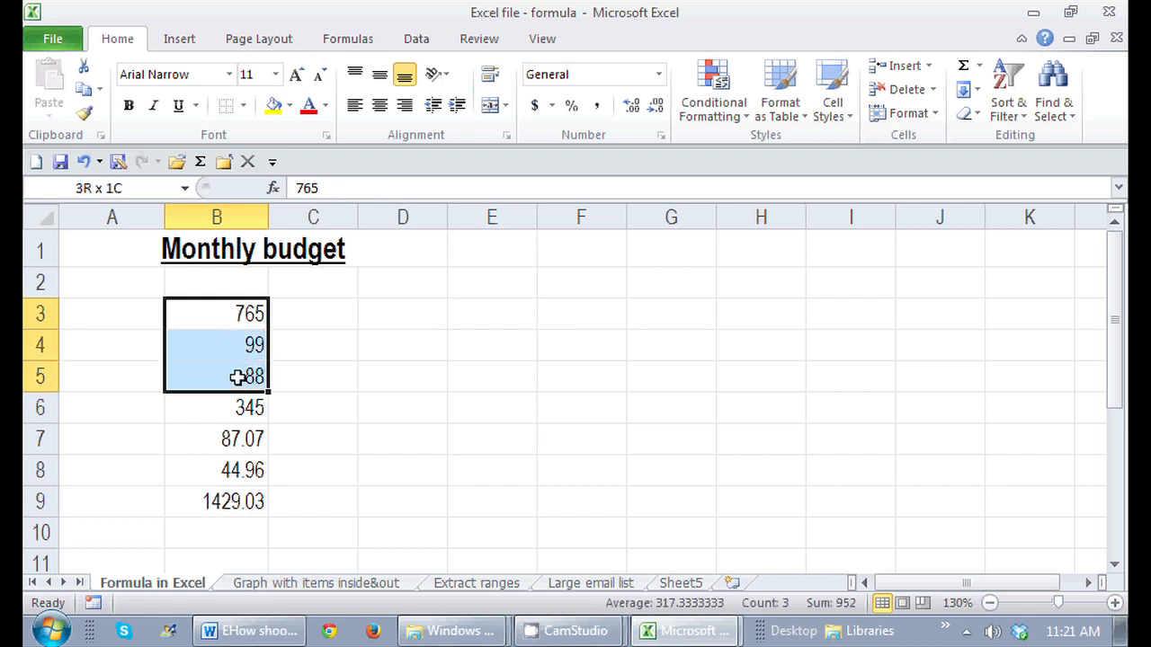
pyautogui.moveTo(237, 376); pyautogui.dragTo(237, 500)
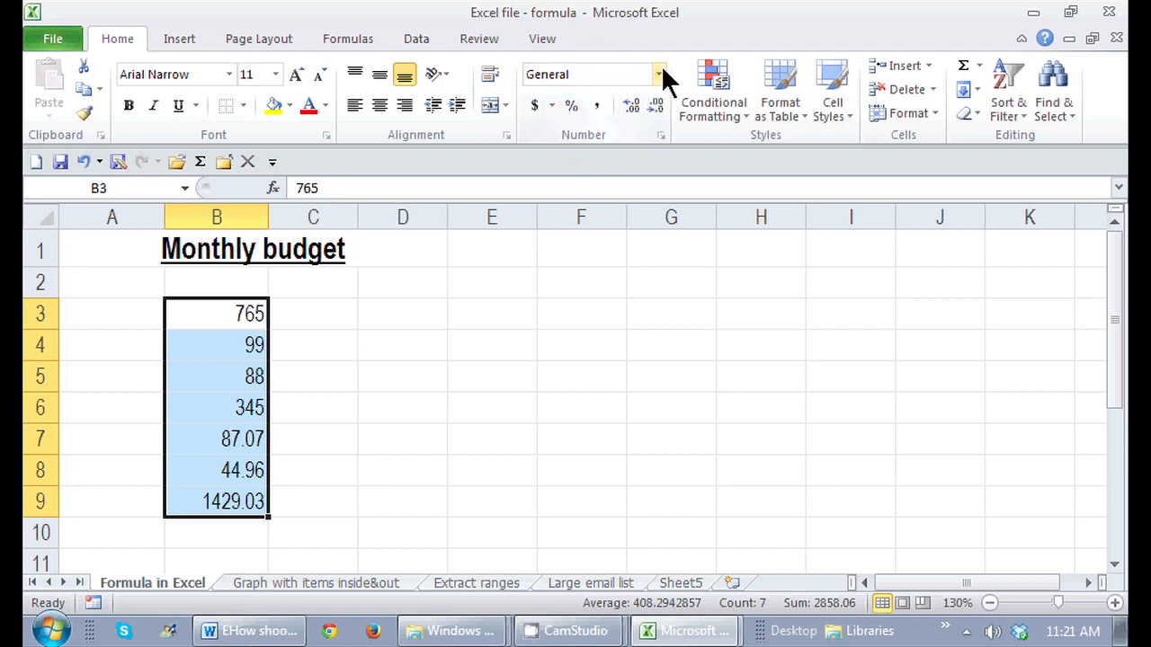
# - Show the B3:B9 amounts as Currency with dollar signs and two decimals
pyautogui.click(658, 74)
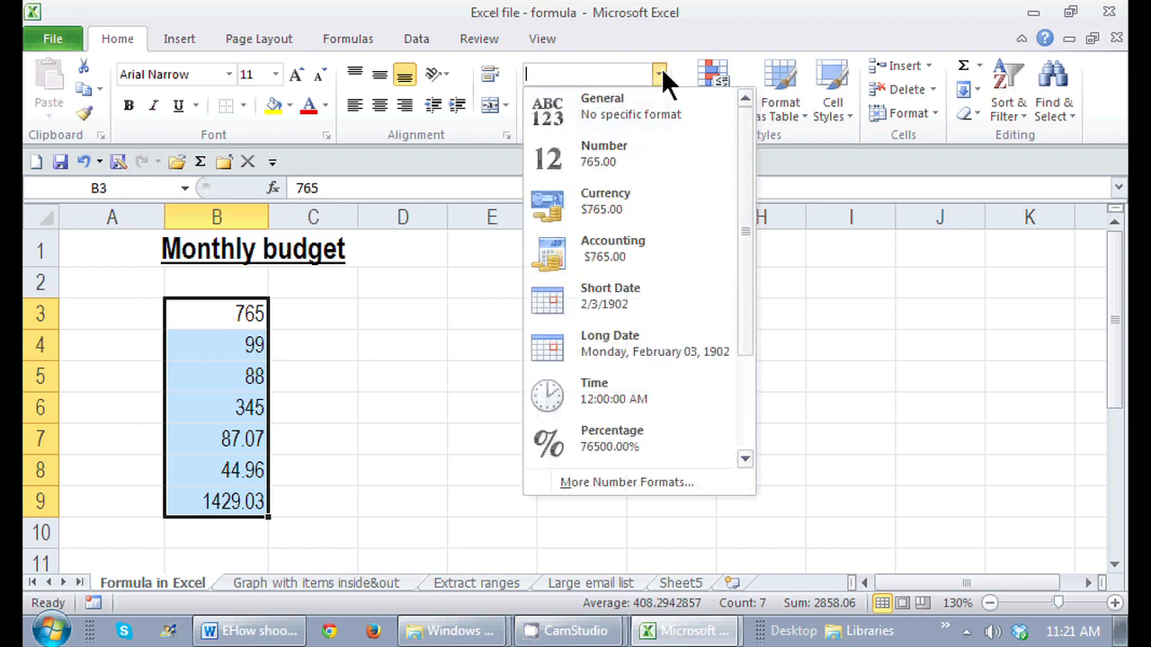
pyautogui.moveTo(662, 108)
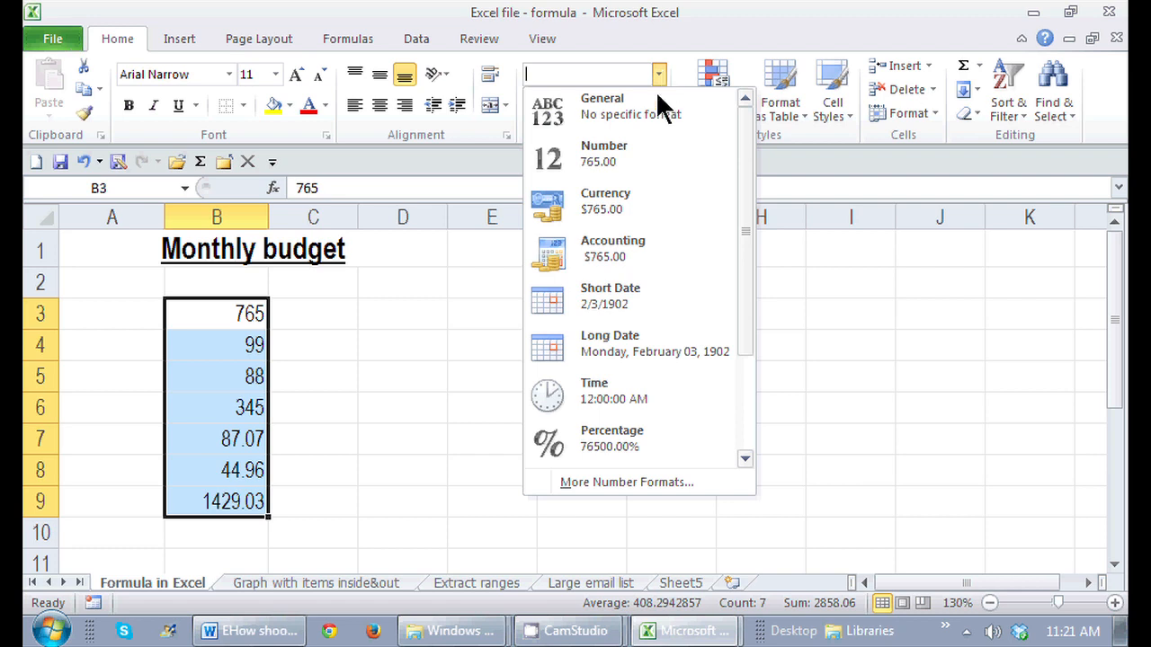
pyautogui.moveTo(629, 206)
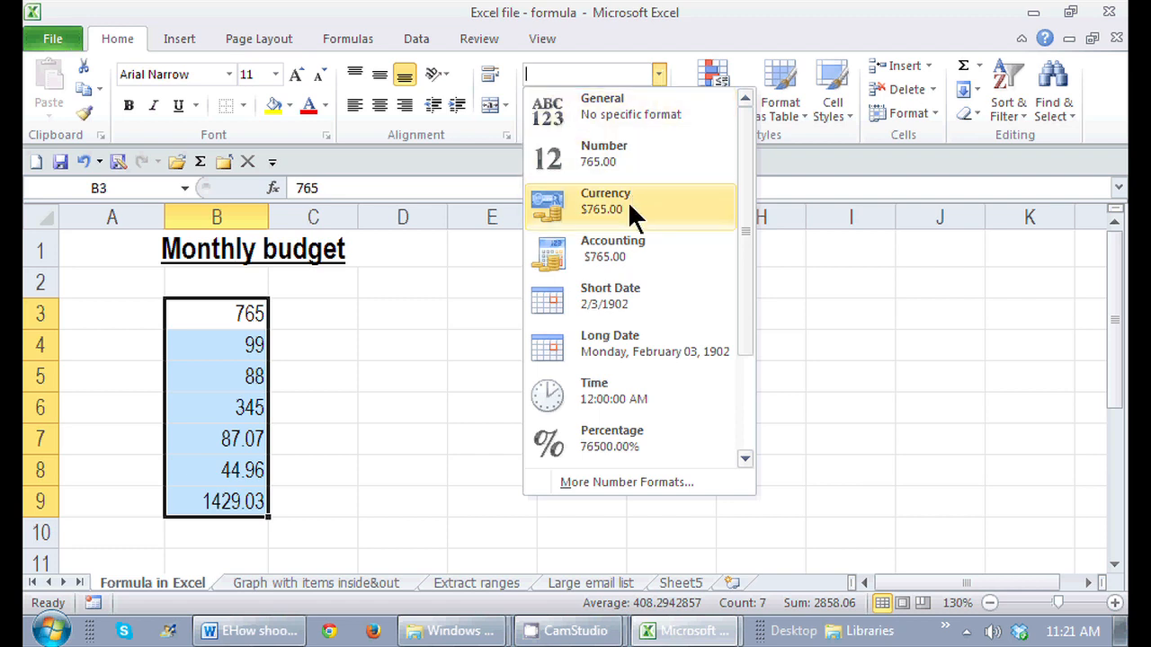
pyautogui.click(604, 201)
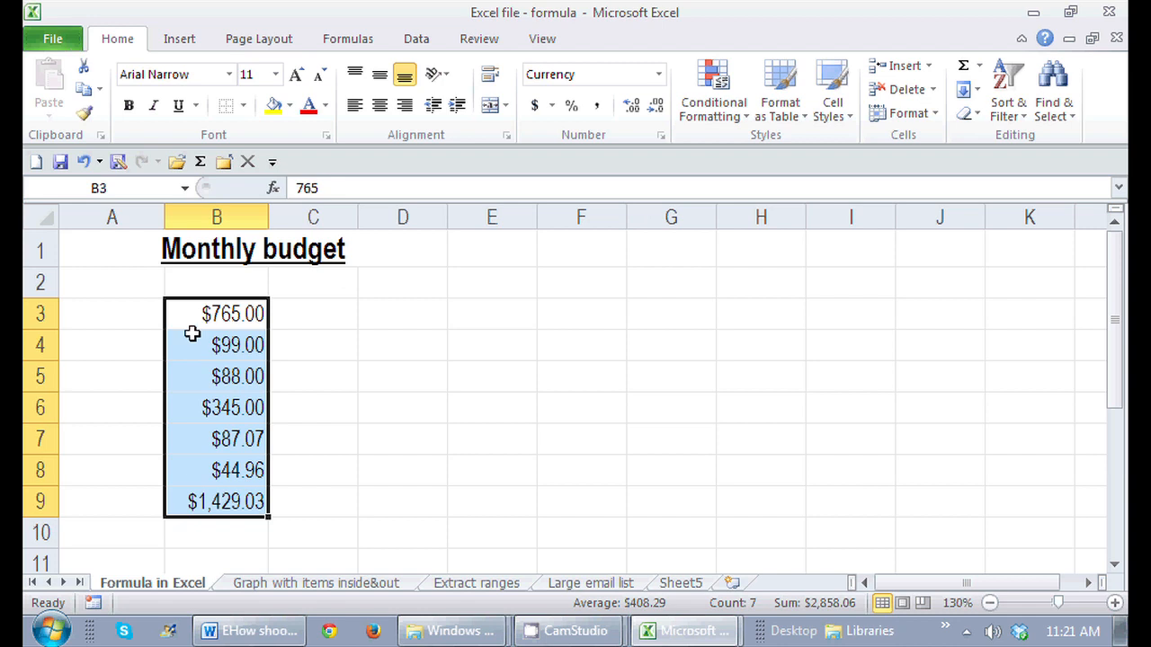
pyautogui.moveTo(208, 295)
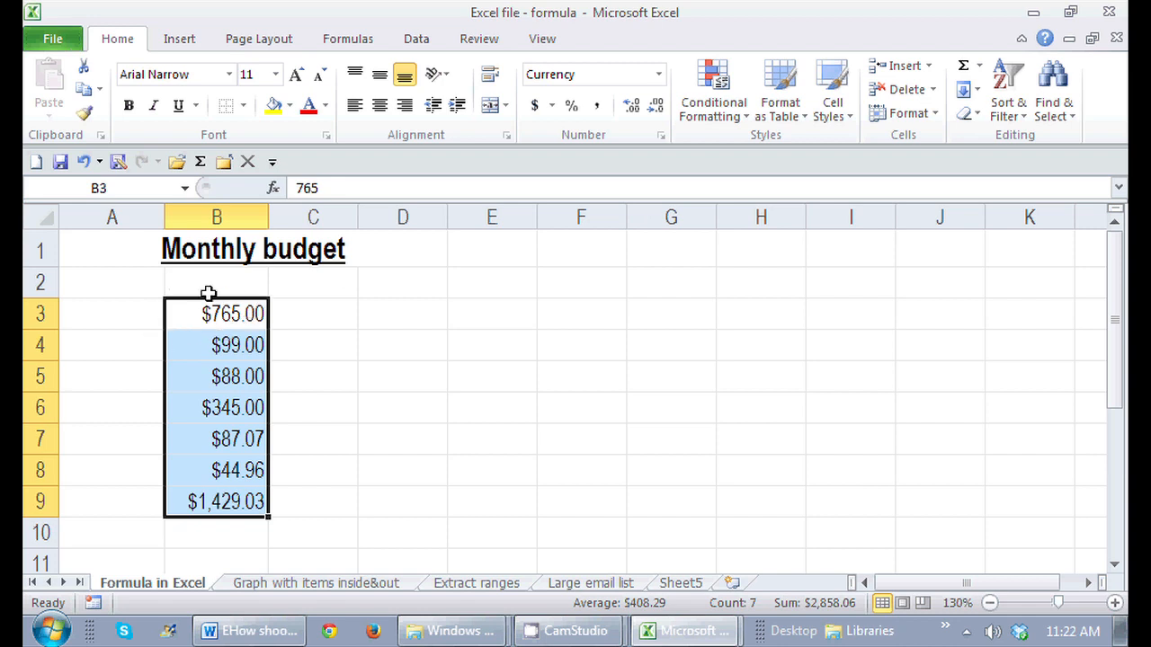
pyautogui.moveTo(604, 169)
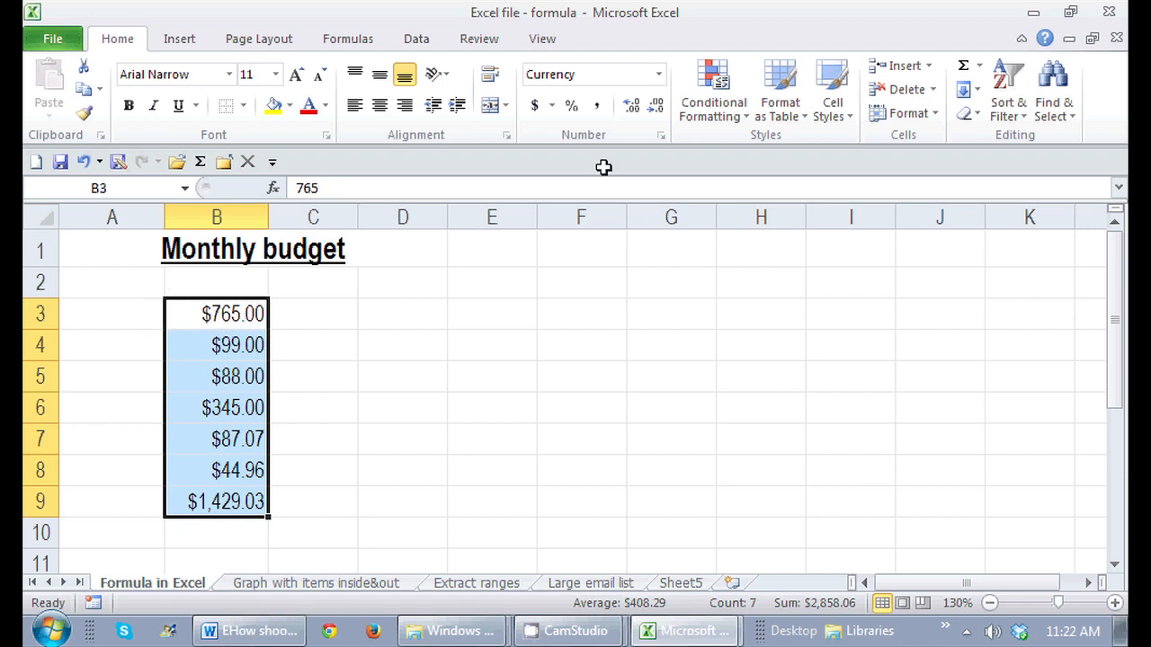
# - Switch the B3:B9 amounts to Accounting format and deselect them
pyautogui.click(658, 74)
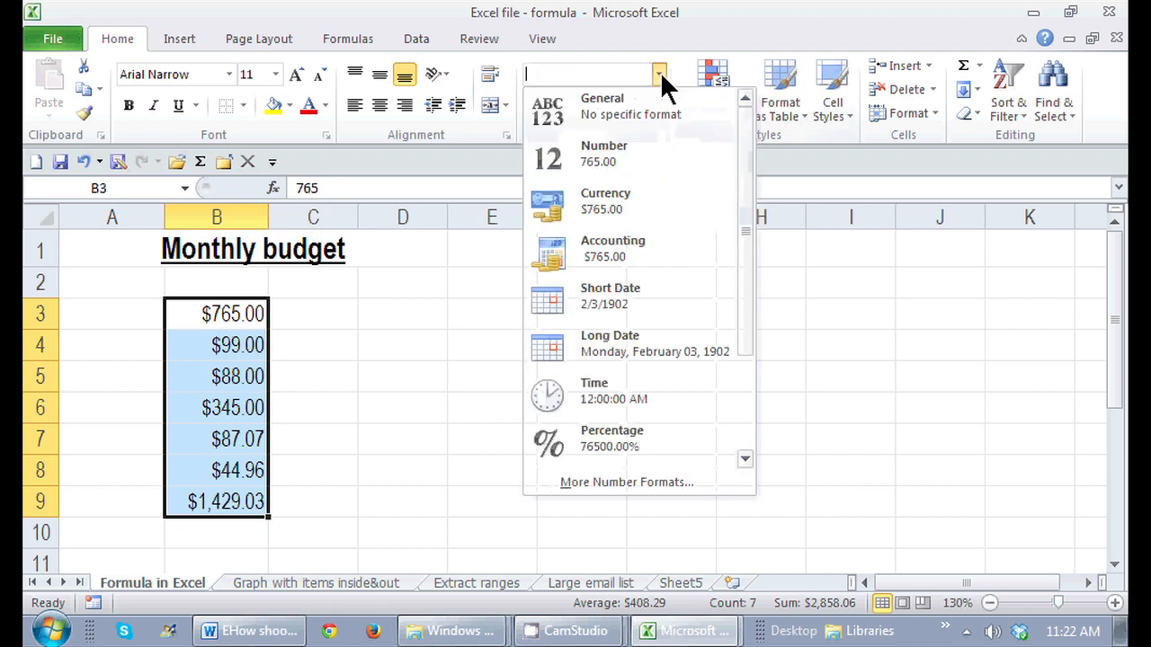
pyautogui.click(611, 248)
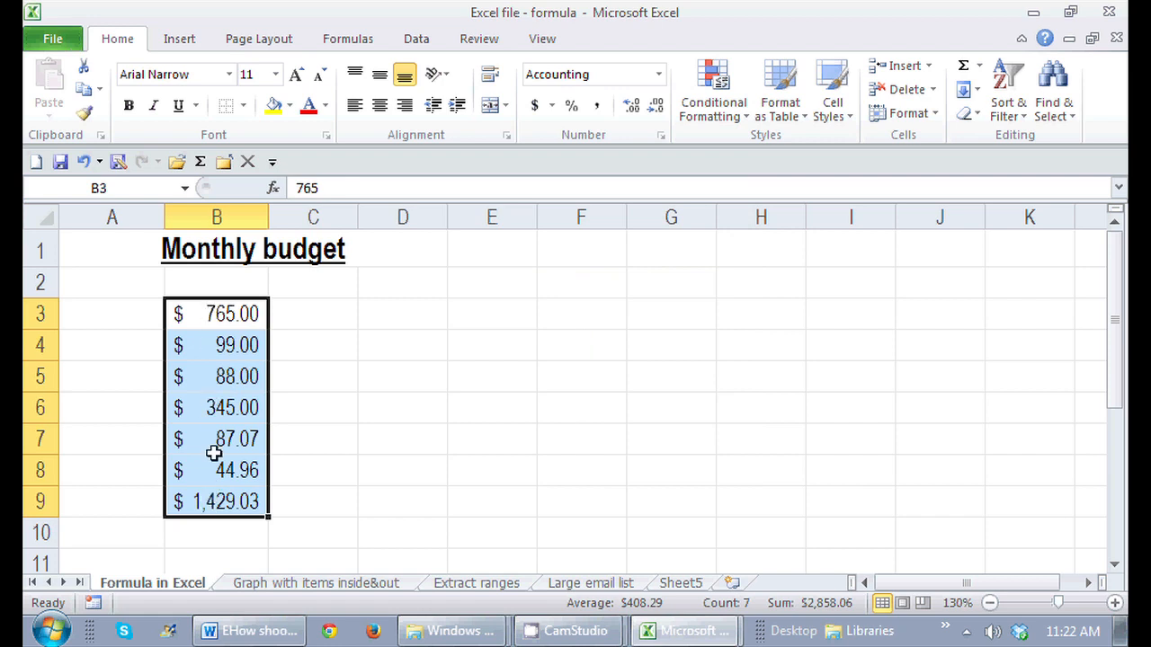
pyautogui.moveTo(212, 343)
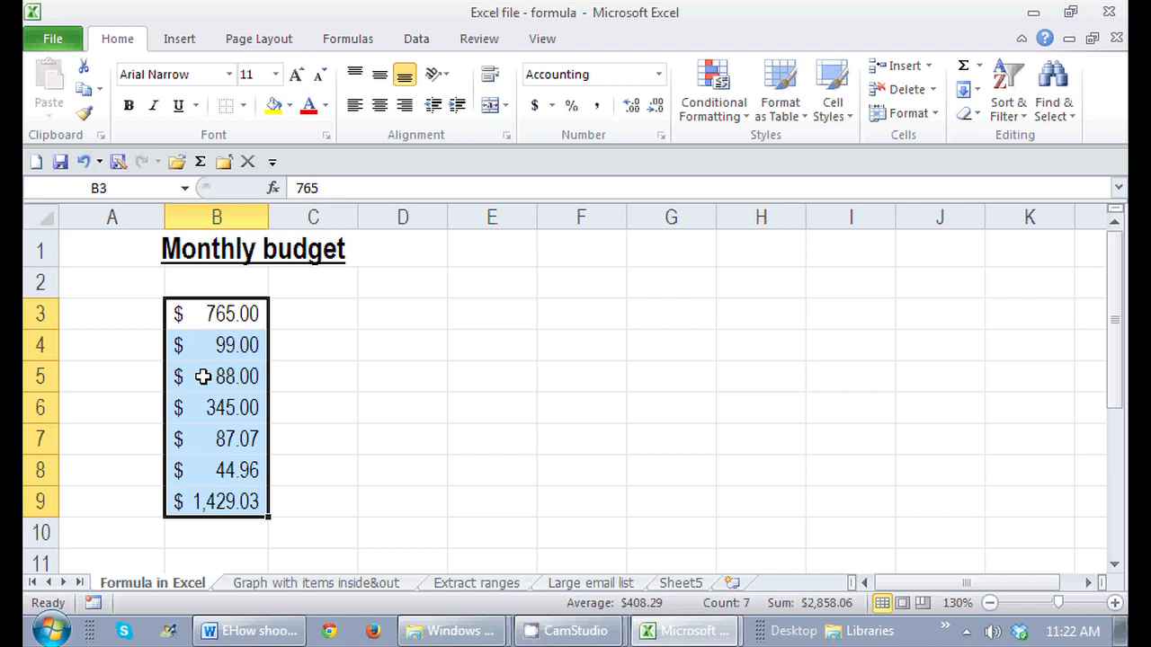
pyautogui.moveTo(183, 471)
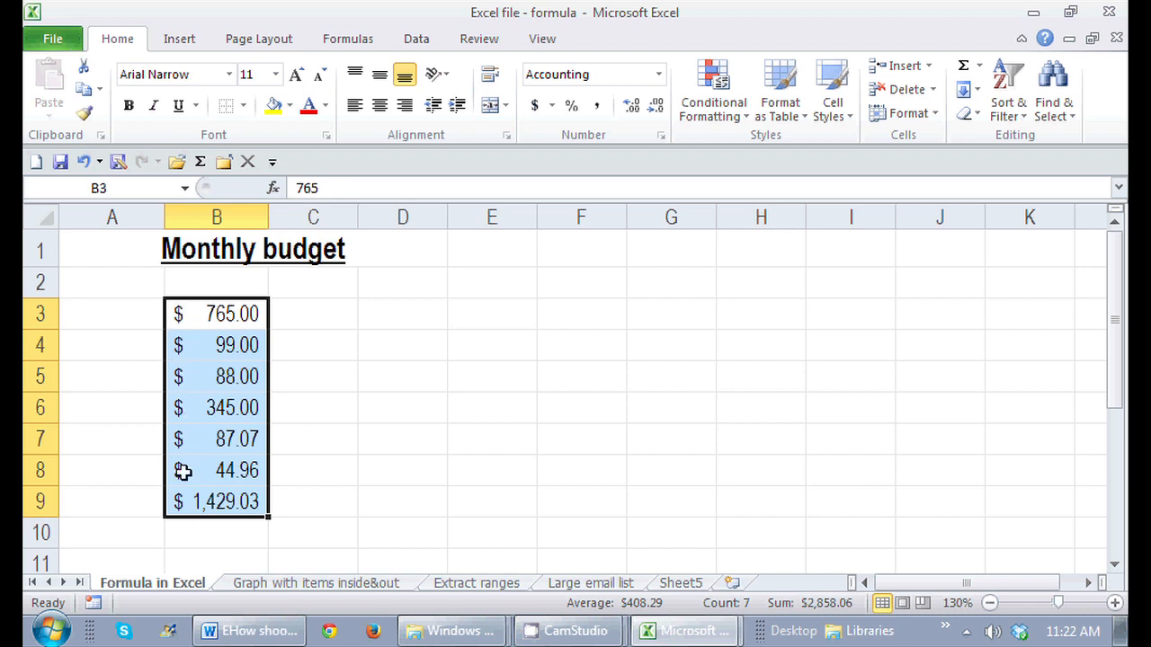
pyautogui.click(403, 438)
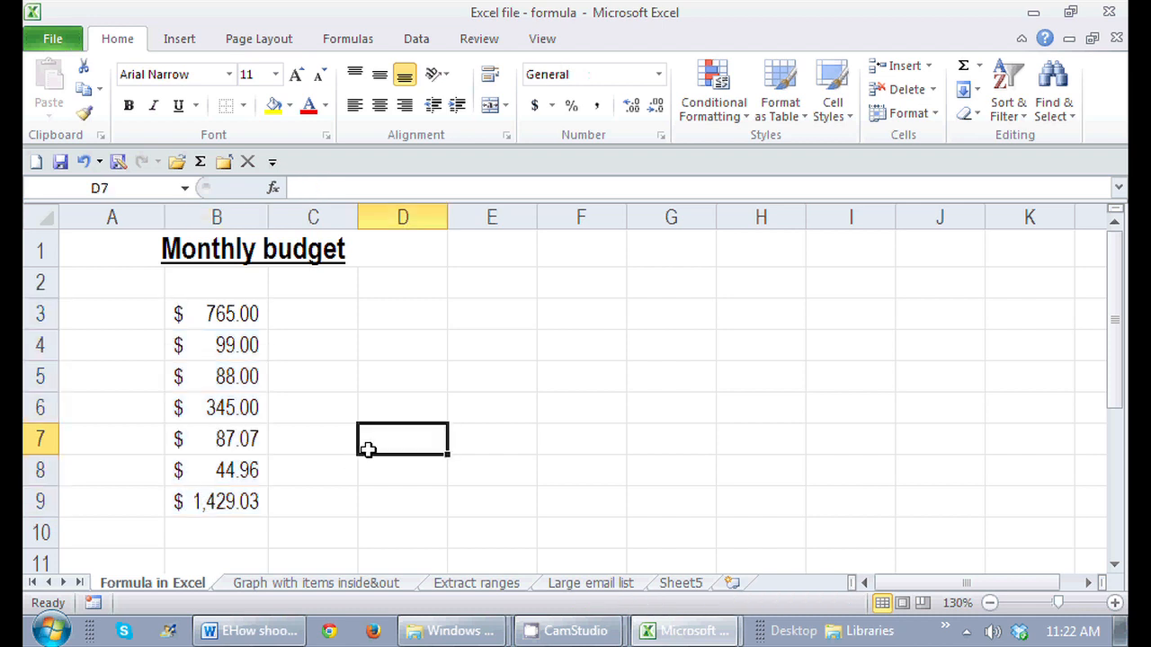